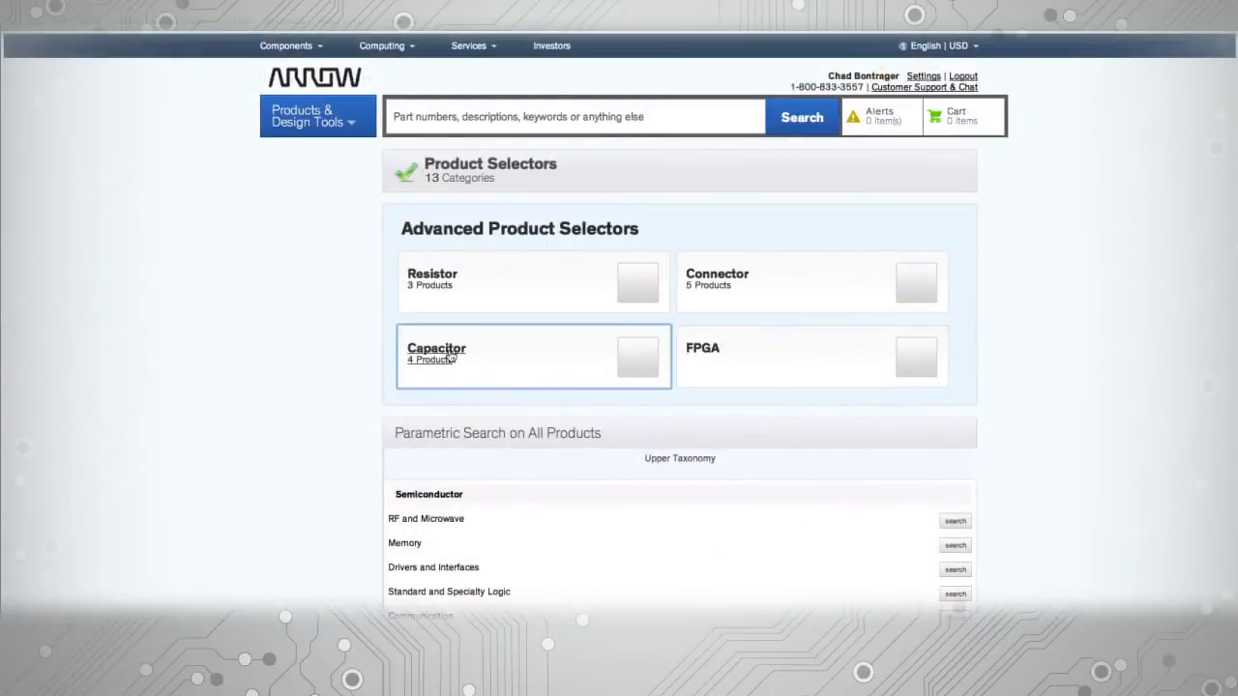
Open the Capacitor product selector from the Advanced Product Selectors tiles.
click(437, 348)
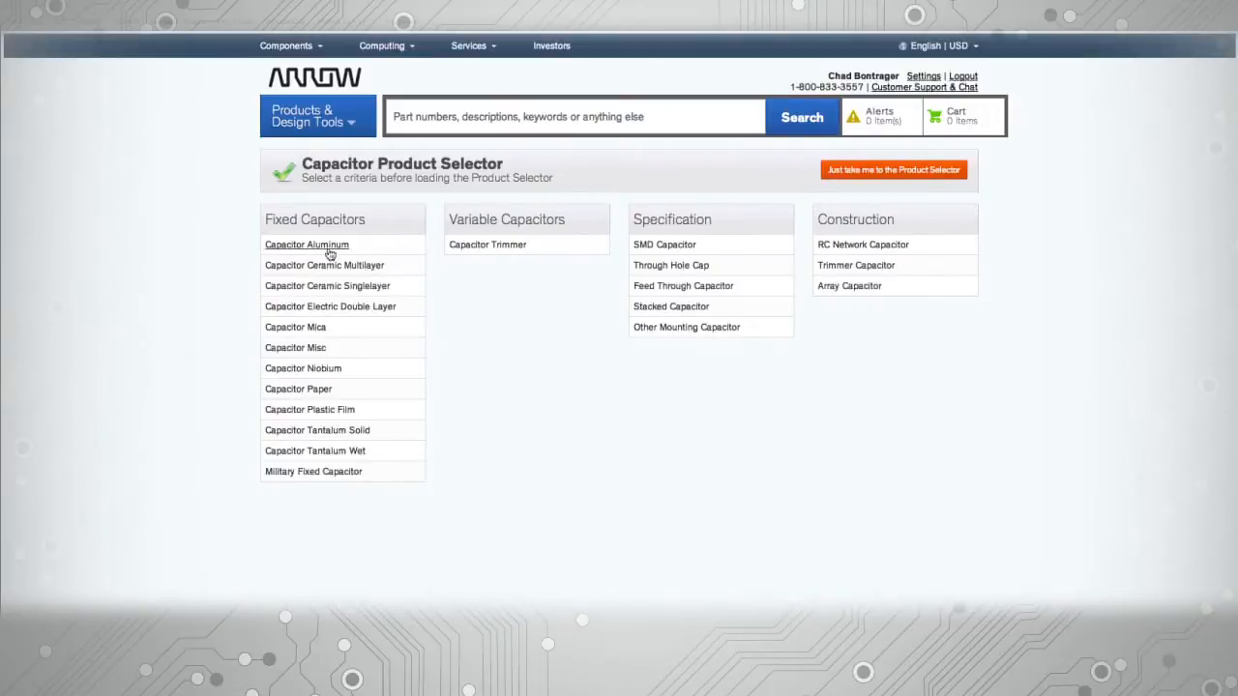
mouse_move(342, 559)
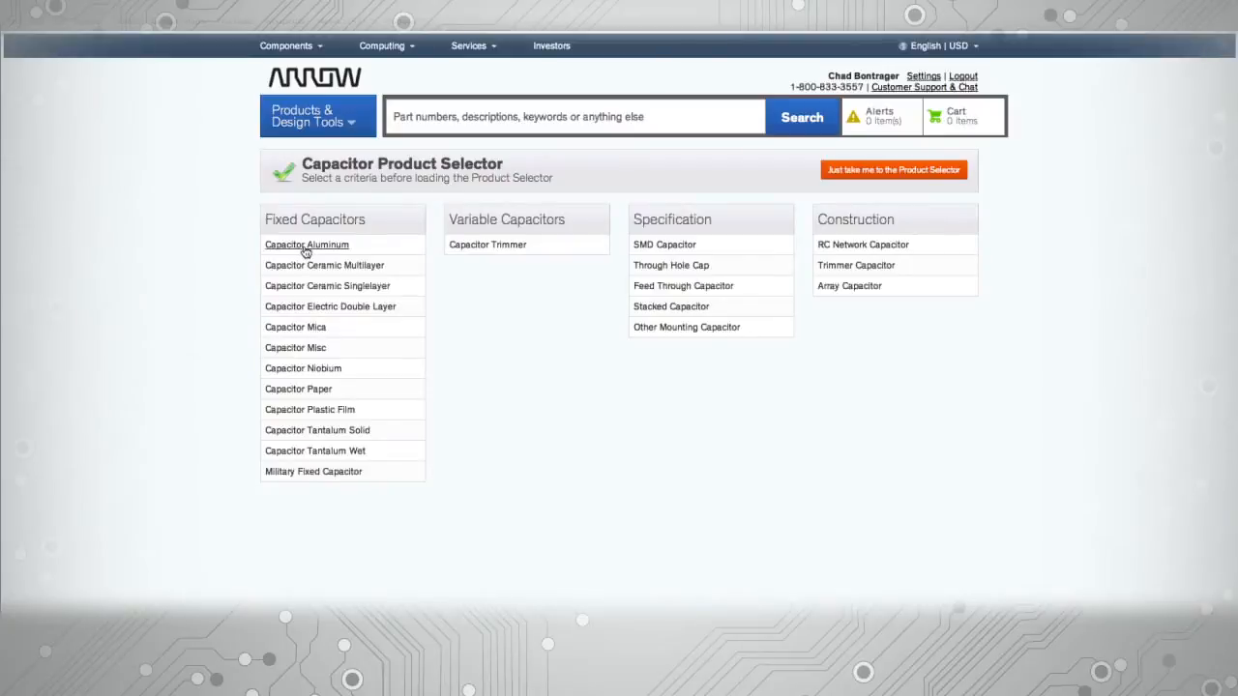
Open the Reference Design Generator canvas and expand its Generic Components library.
click(306, 244)
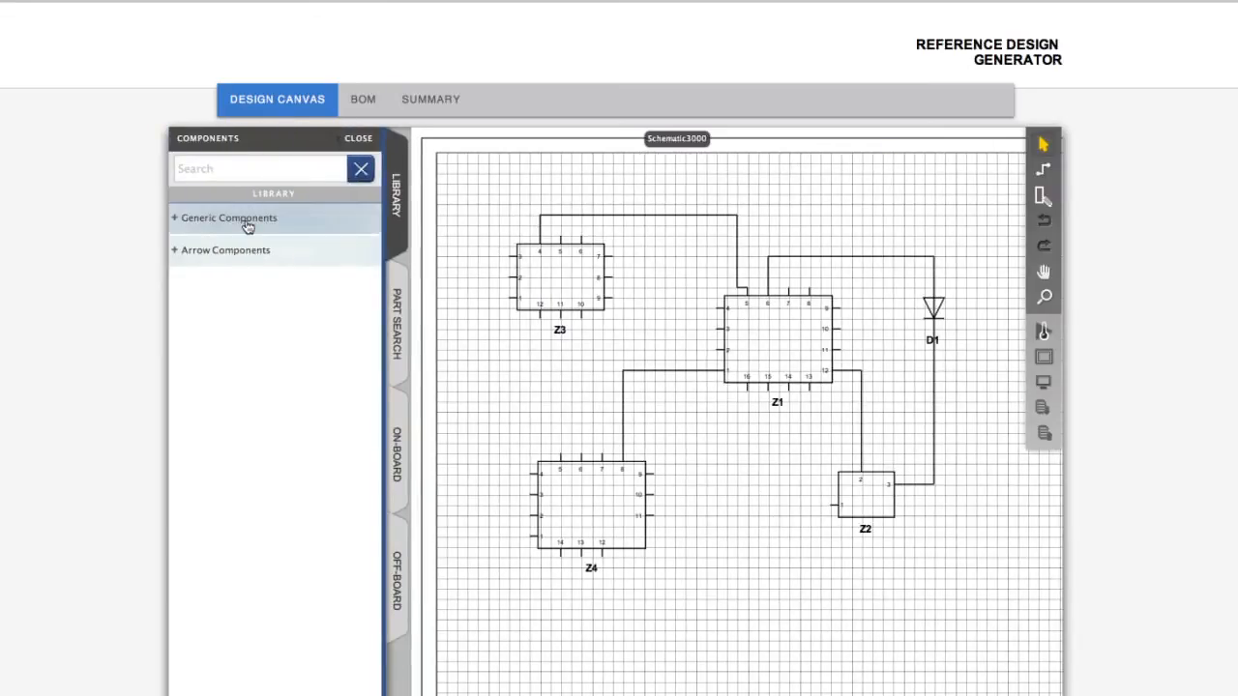
click(229, 218)
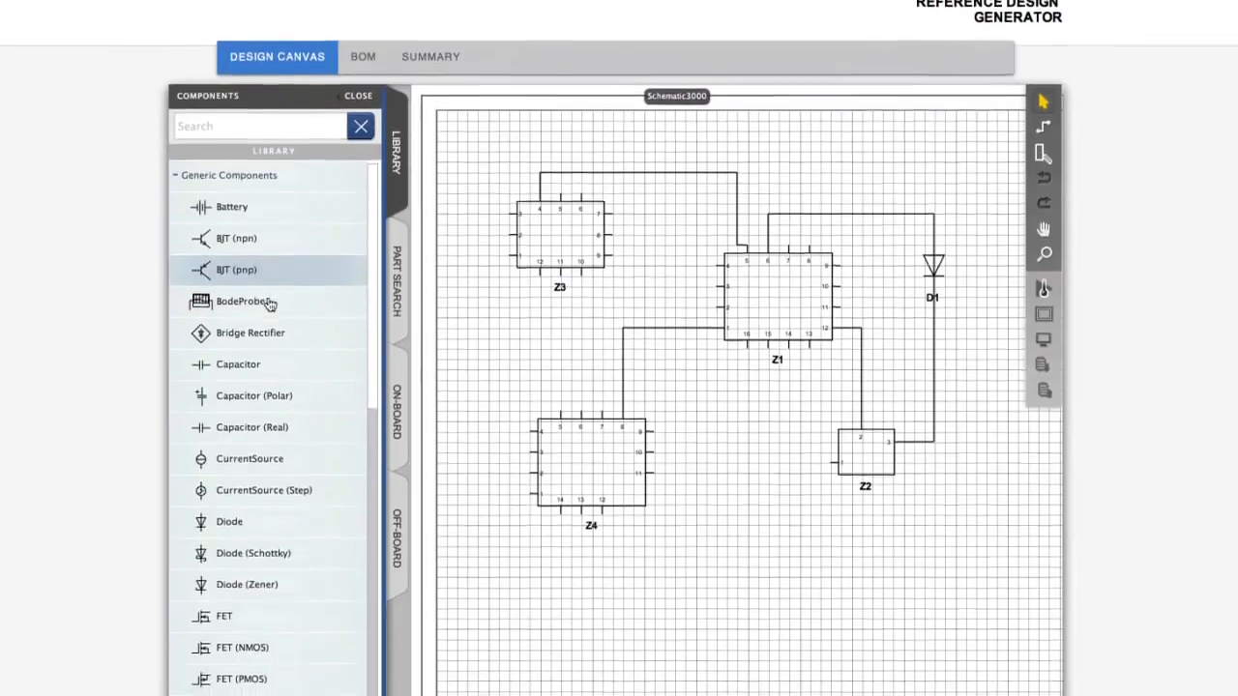